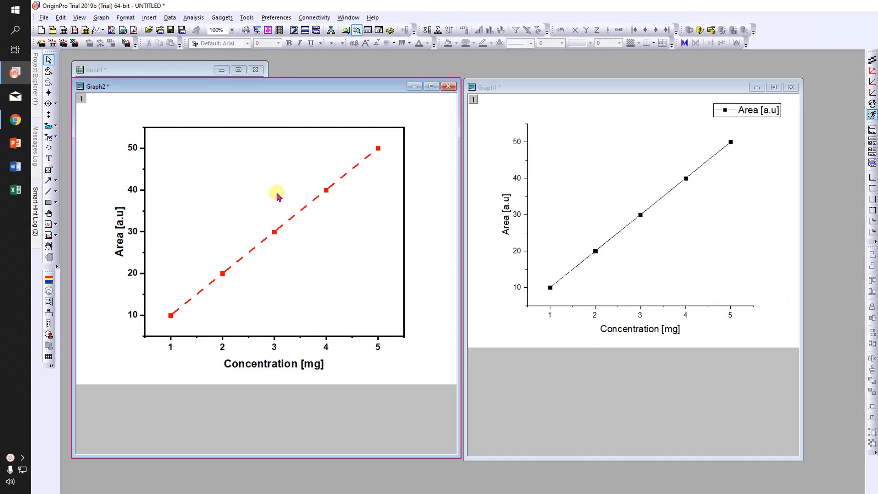
{"action": "mouse_move", "coordinate": [206, 218]}
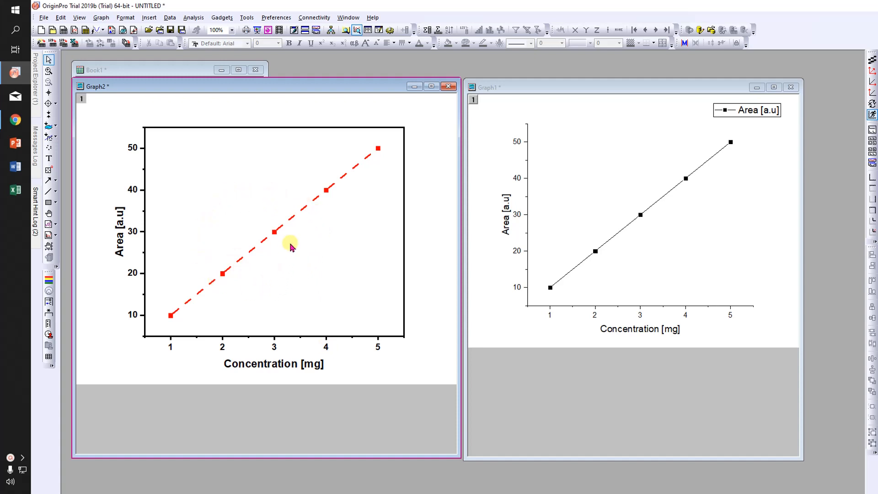
{"action": "mouse_move", "coordinate": [309, 234]}
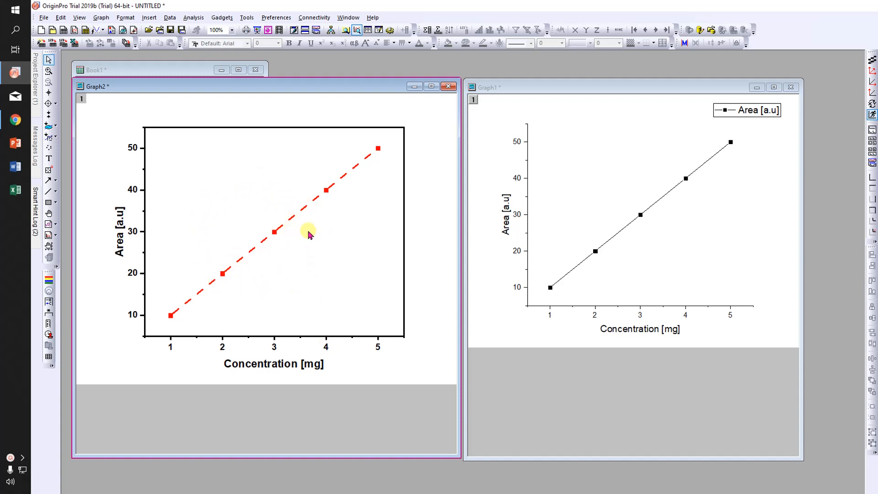
{"action": "mouse_move", "coordinate": [254, 200]}
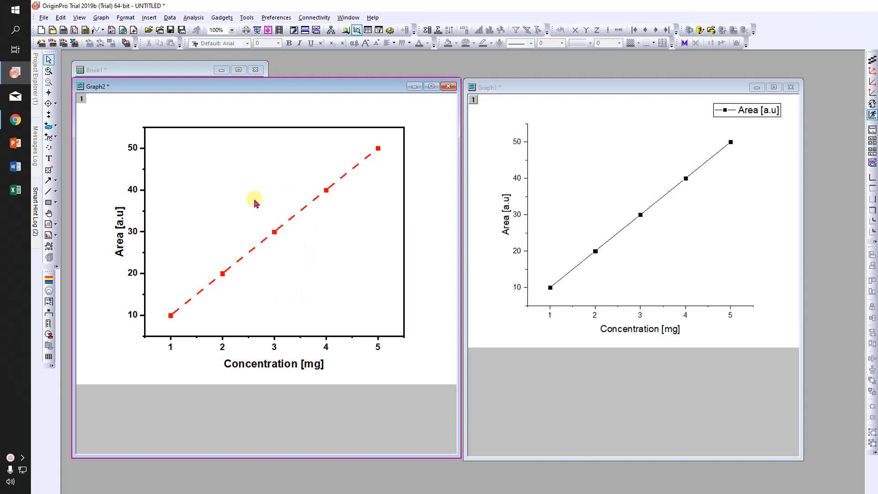
{"action": "mouse_move", "coordinate": [574, 187]}
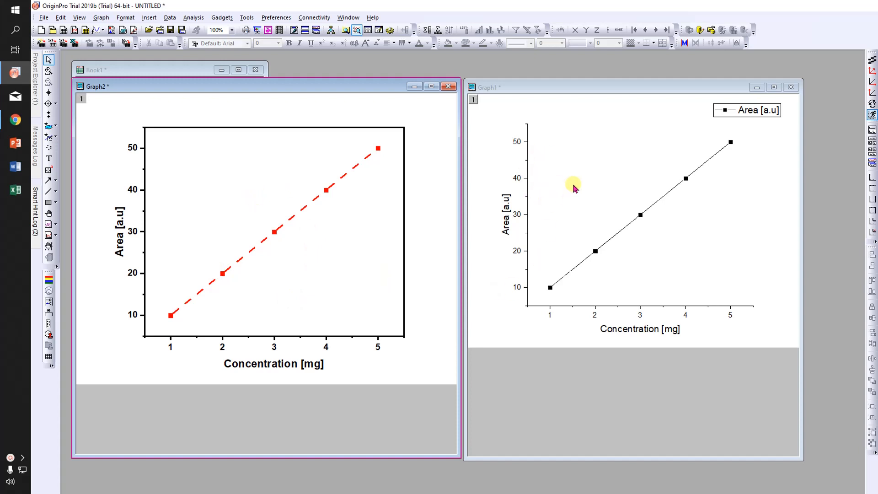
{"action": "mouse_move", "coordinate": [622, 233]}
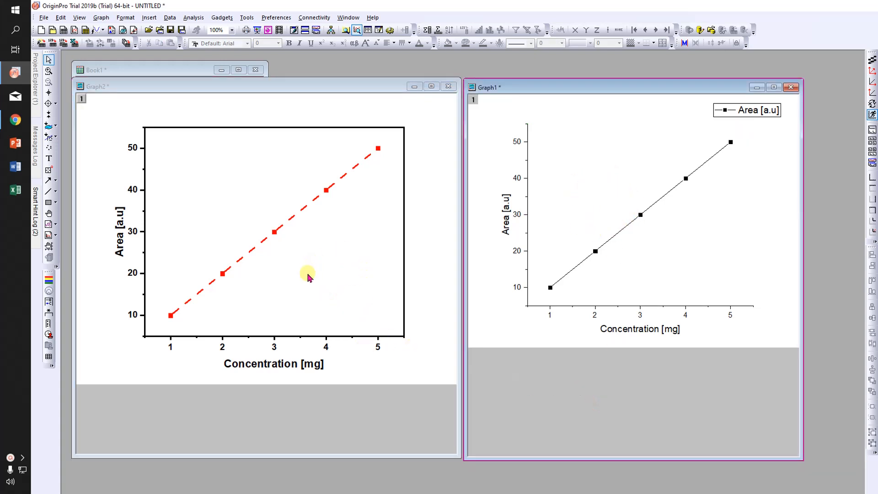
Bring the plain black graph forward at full workspace size and delete its Area [a.u] legend
{"action": "left_click", "coordinate": [307, 276]}
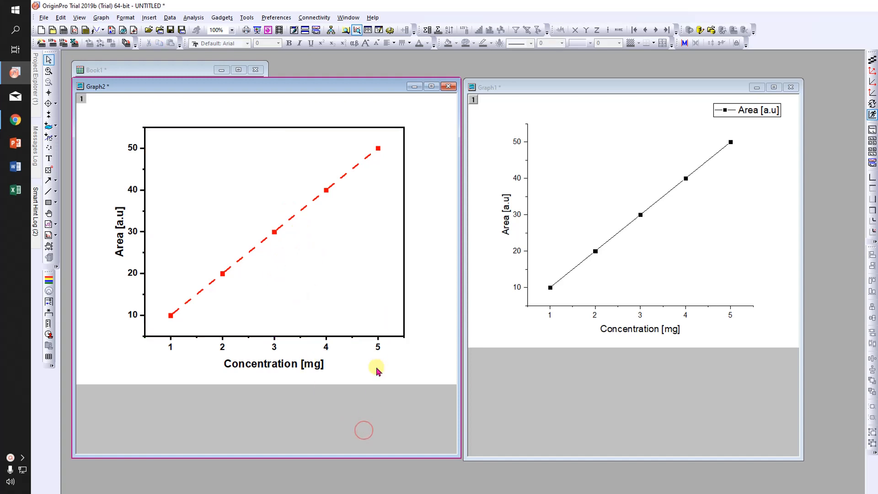
{"action": "mouse_move", "coordinate": [304, 313]}
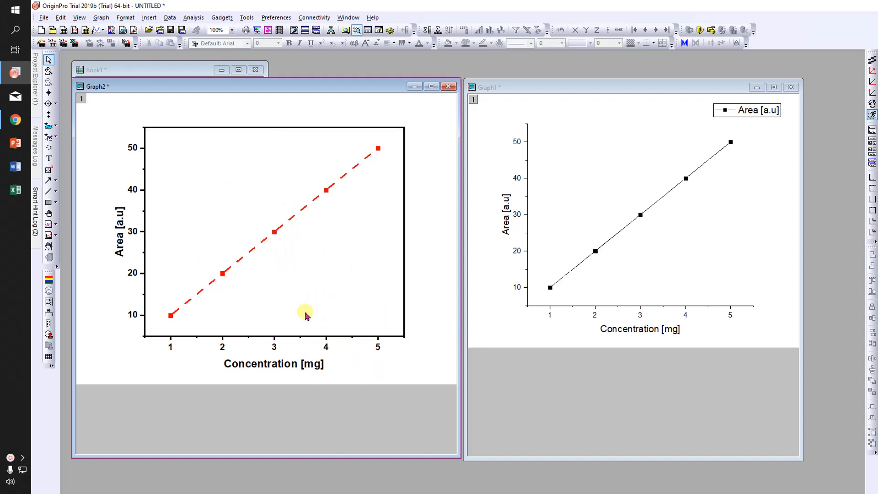
{"action": "mouse_move", "coordinate": [313, 282]}
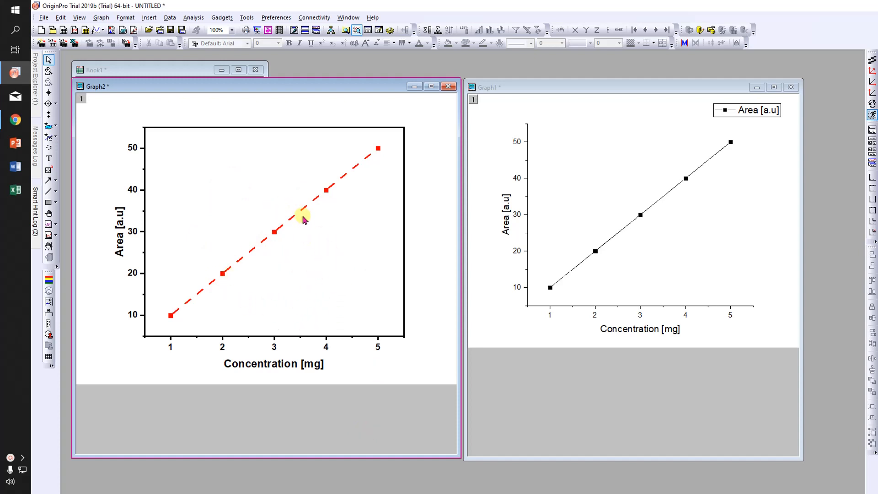
{"action": "mouse_move", "coordinate": [306, 223]}
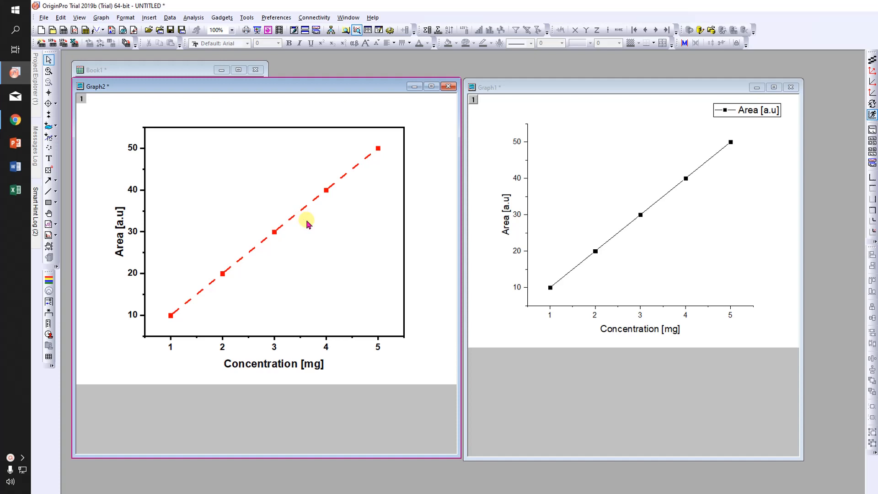
{"action": "mouse_move", "coordinate": [309, 250]}
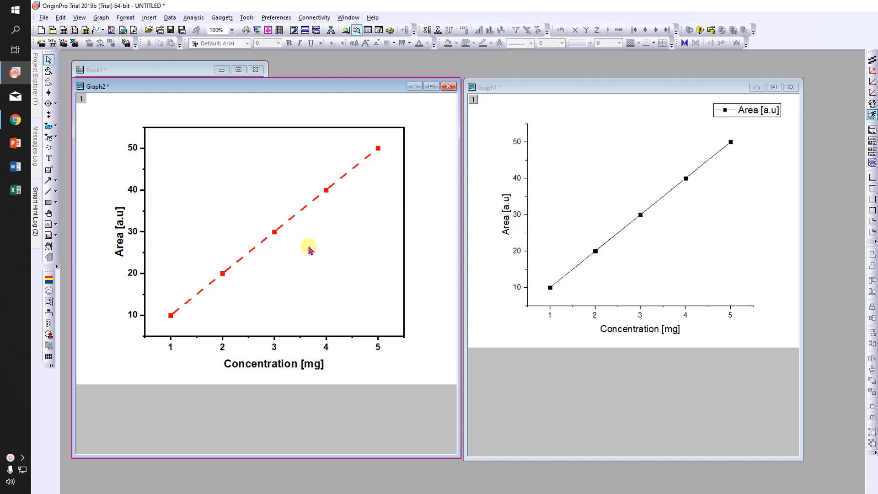
{"action": "mouse_move", "coordinate": [150, 178]}
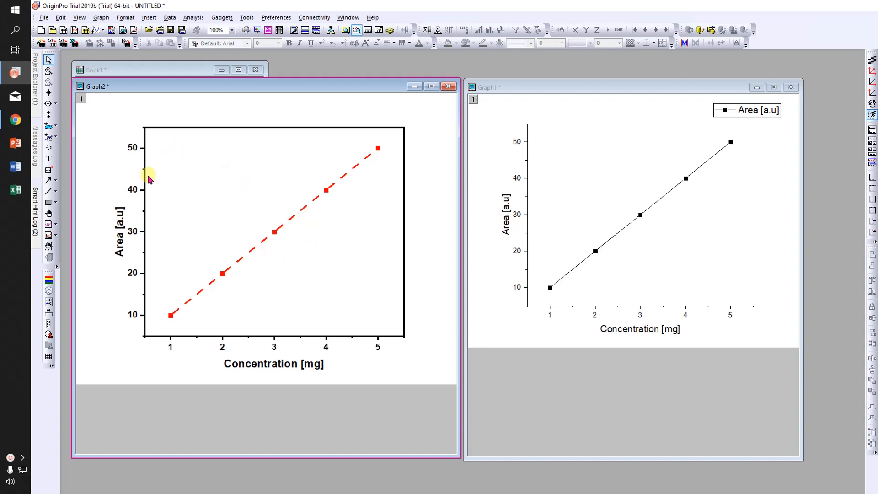
{"action": "mouse_move", "coordinate": [304, 342]}
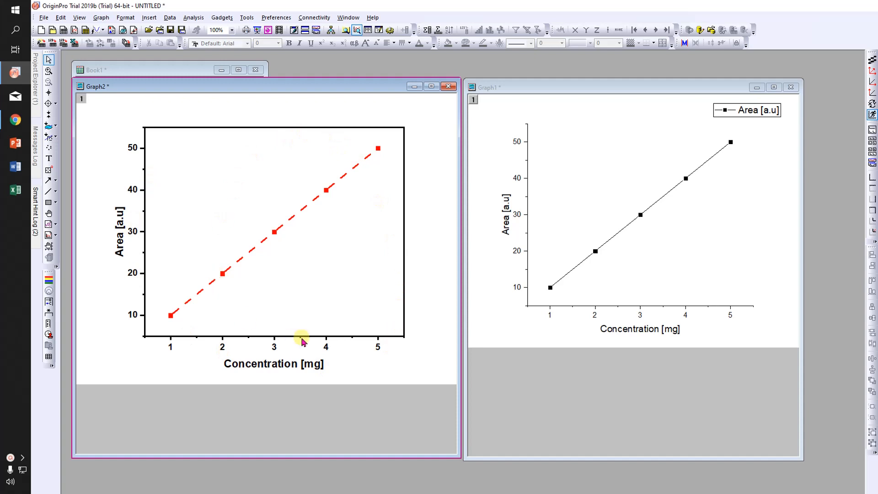
{"action": "left_click", "coordinate": [448, 86]}
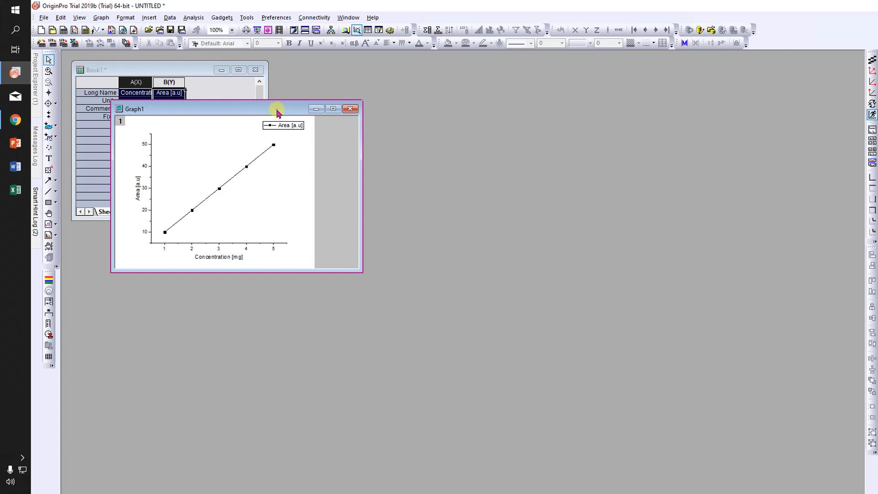
{"action": "left_click", "coordinate": [333, 109]}
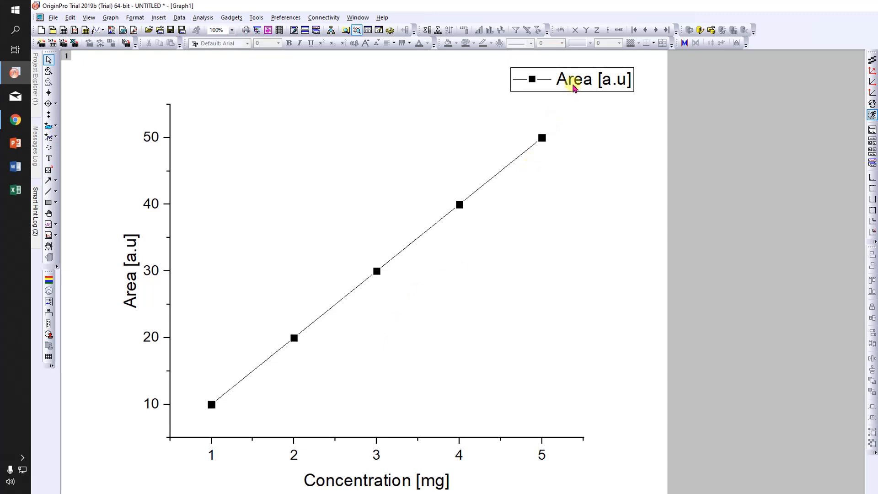
{"action": "left_click", "coordinate": [573, 80]}
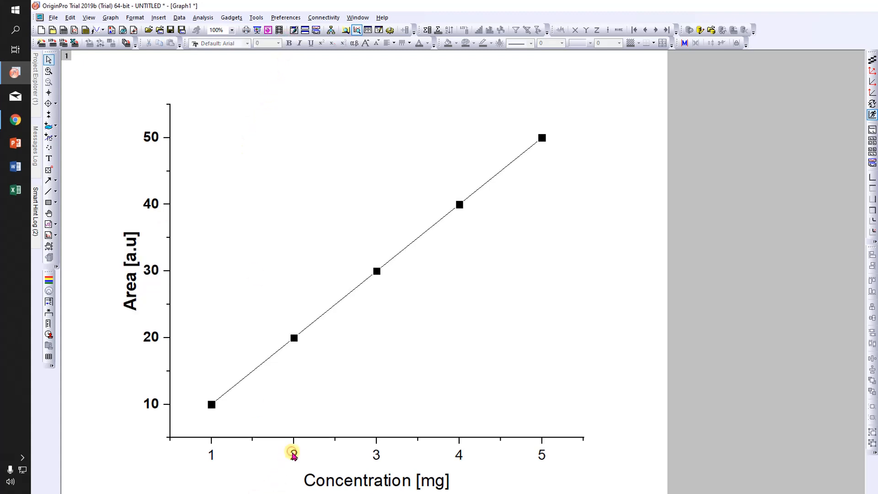
From the tick labels' axis settings, show a line along the top axis and apply it
{"action": "left_click", "coordinate": [292, 465]}
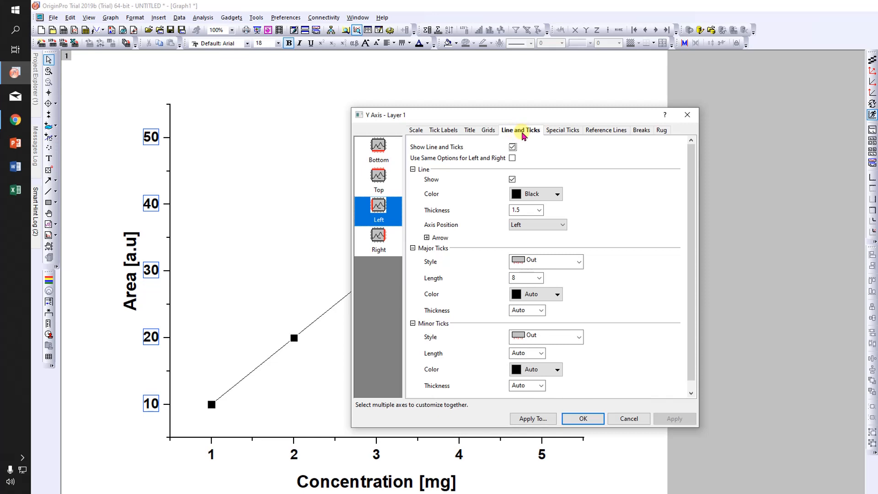
{"action": "mouse_move", "coordinate": [370, 185]}
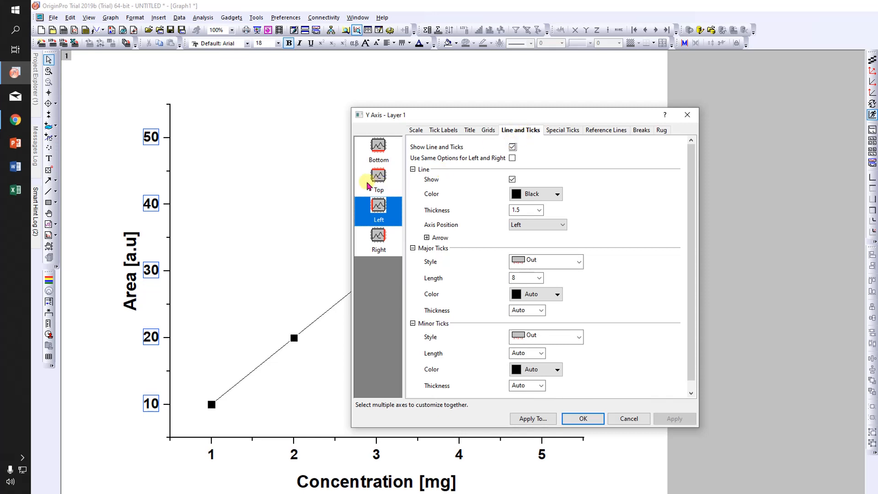
{"action": "mouse_move", "coordinate": [320, 112]}
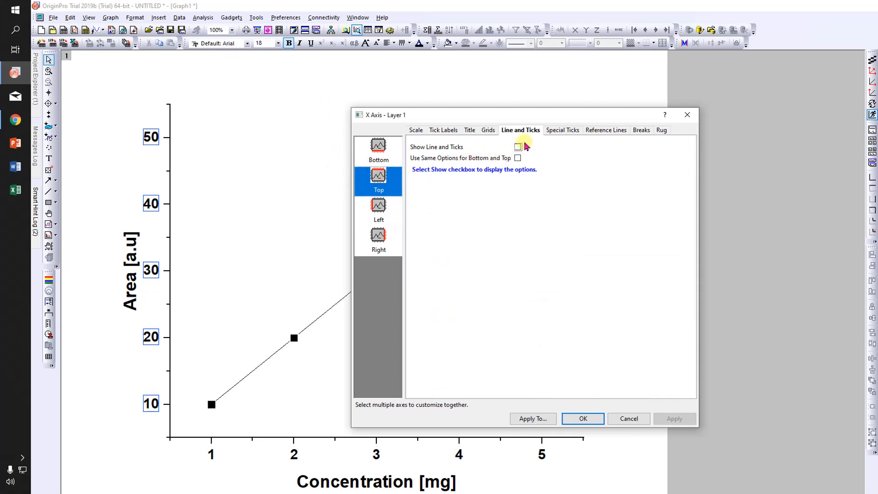
{"action": "left_click", "coordinate": [517, 147]}
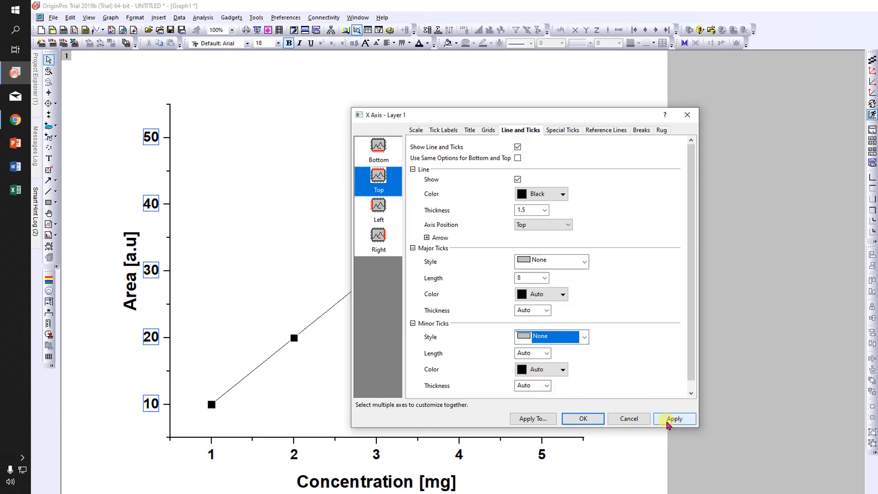
{"action": "left_click", "coordinate": [675, 419]}
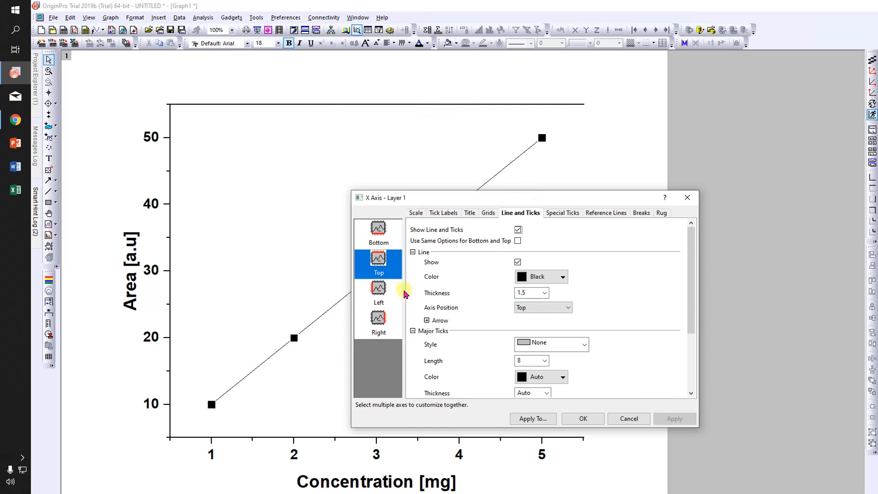
Show the right axis line with major and minor tick styles set to None, closing the frame
{"action": "left_click", "coordinate": [379, 324]}
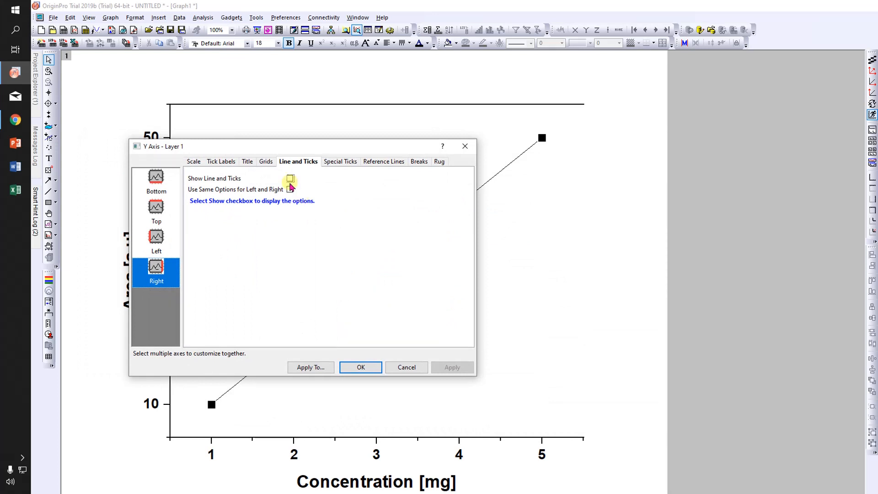
{"action": "left_click", "coordinate": [289, 179]}
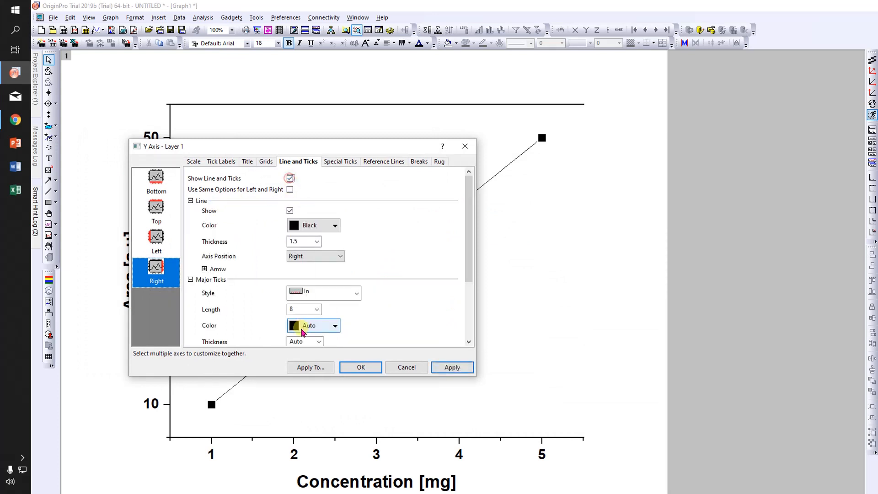
{"action": "left_click", "coordinate": [323, 293]}
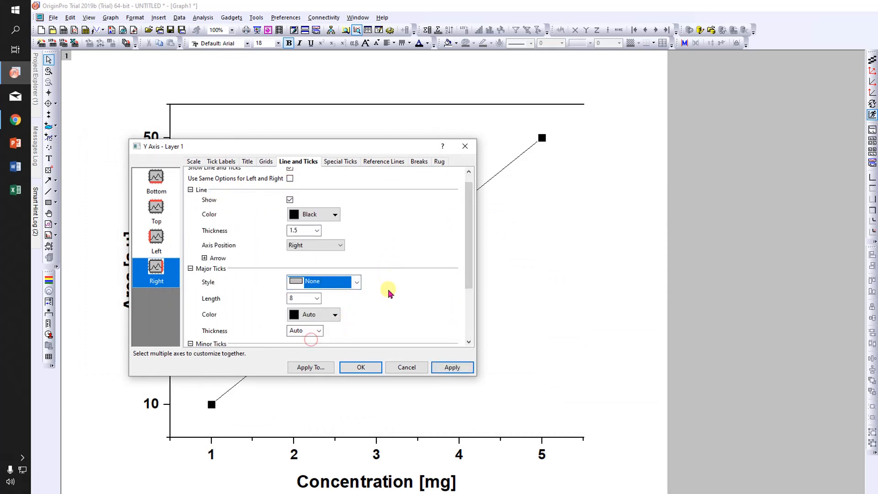
{"action": "left_click", "coordinate": [349, 313]}
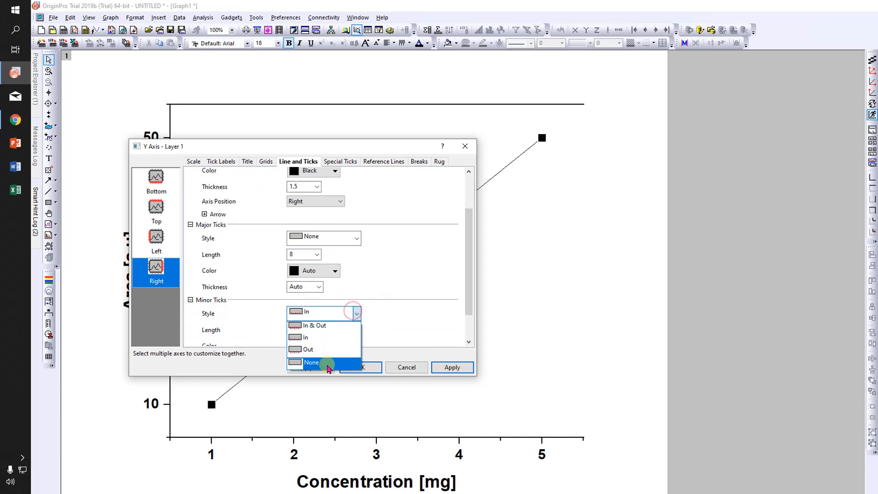
{"action": "left_click", "coordinate": [311, 362]}
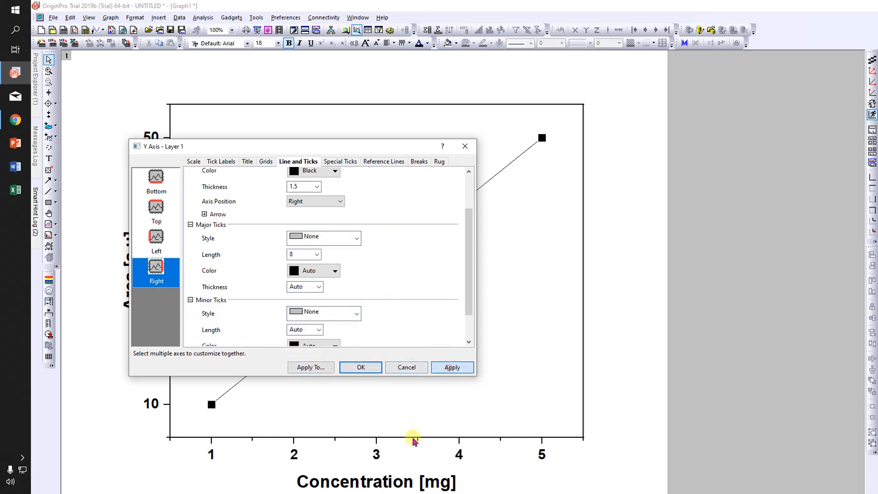
{"action": "left_click", "coordinate": [361, 368]}
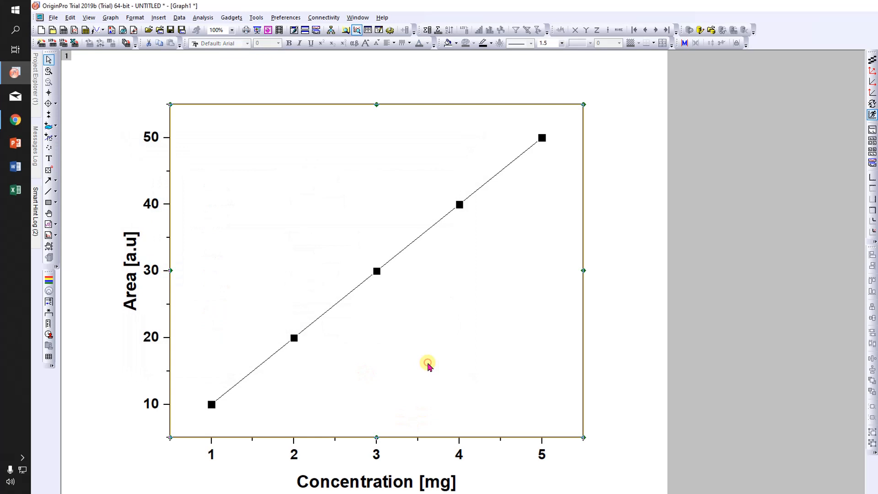
Thicken the axis frame line and make the data line red with Dash style
{"action": "left_click", "coordinate": [631, 403]}
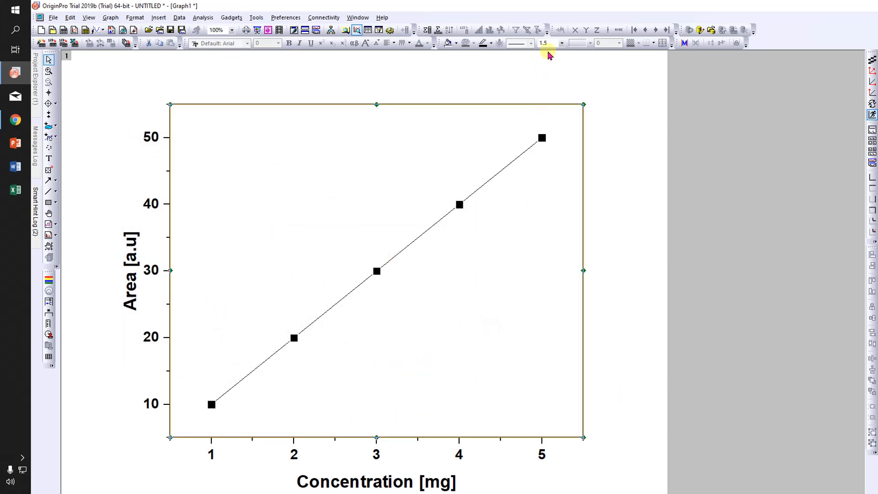
{"action": "left_click", "coordinate": [545, 42]}
{"action": "type", "text": "3"}
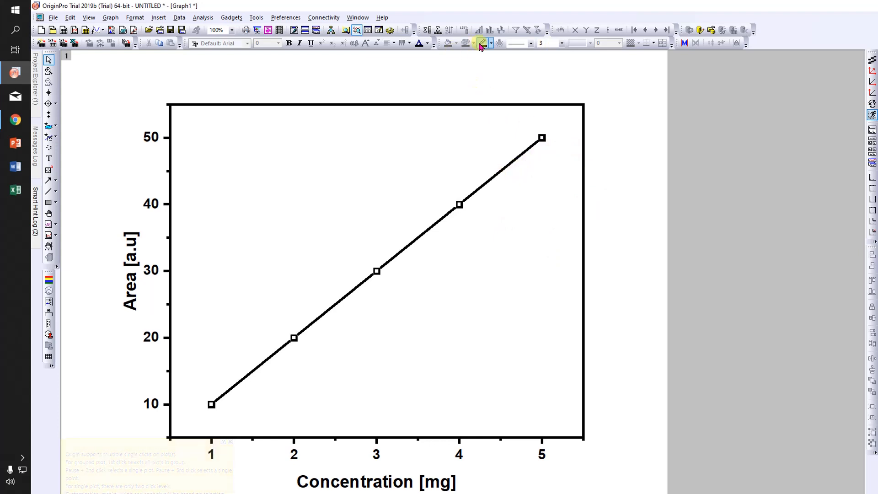
{"action": "left_click", "coordinate": [475, 43]}
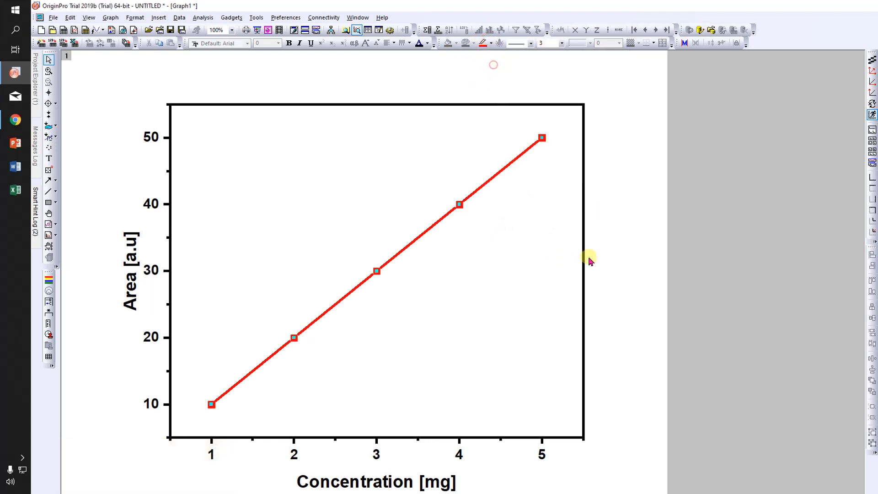
{"action": "left_click", "coordinate": [529, 43]}
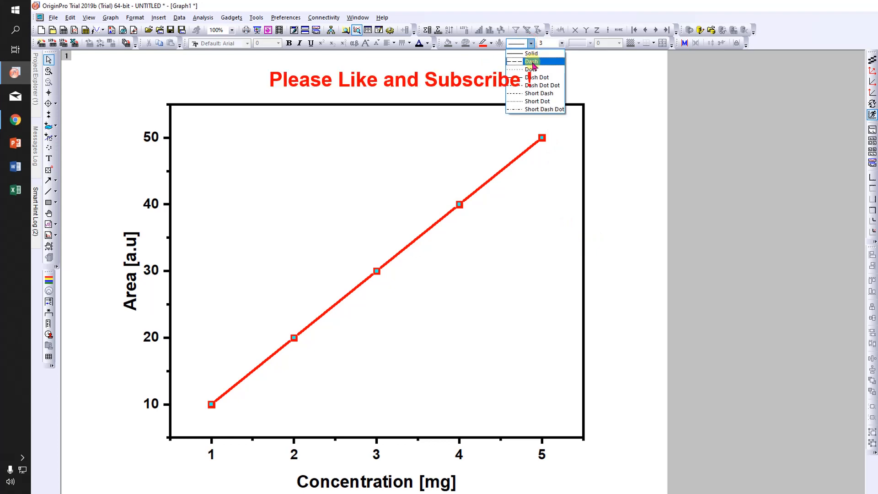
{"action": "left_click", "coordinate": [528, 61]}
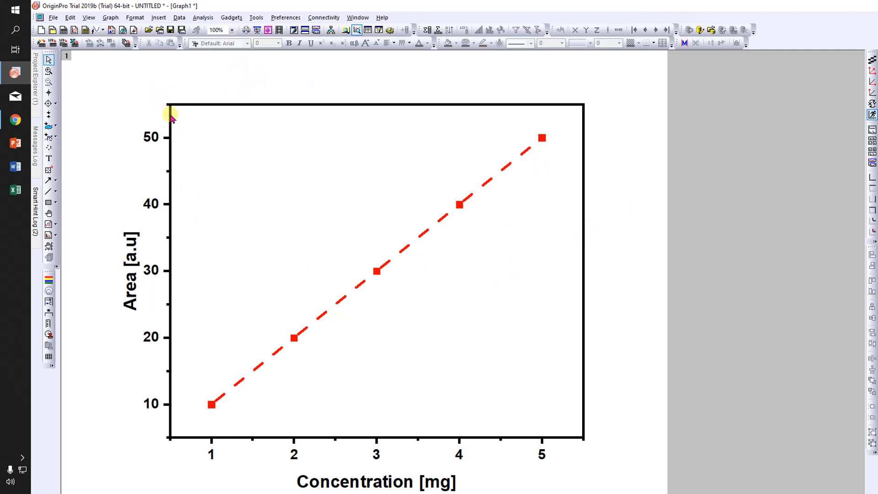
{"action": "mouse_move", "coordinate": [586, 448]}
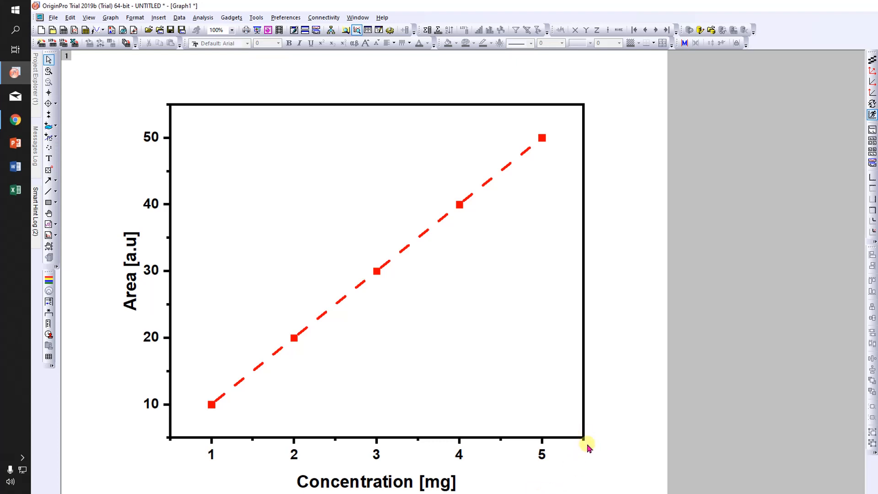
Set the vertical Area axis scale to run from 0 to 60 via its Properties Scale settings
{"action": "right_click", "coordinate": [150, 203]}
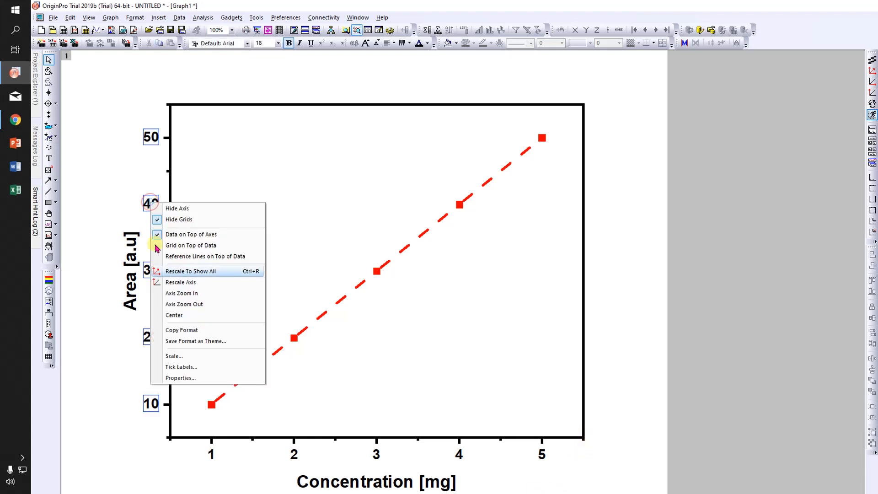
{"action": "left_click", "coordinate": [181, 378]}
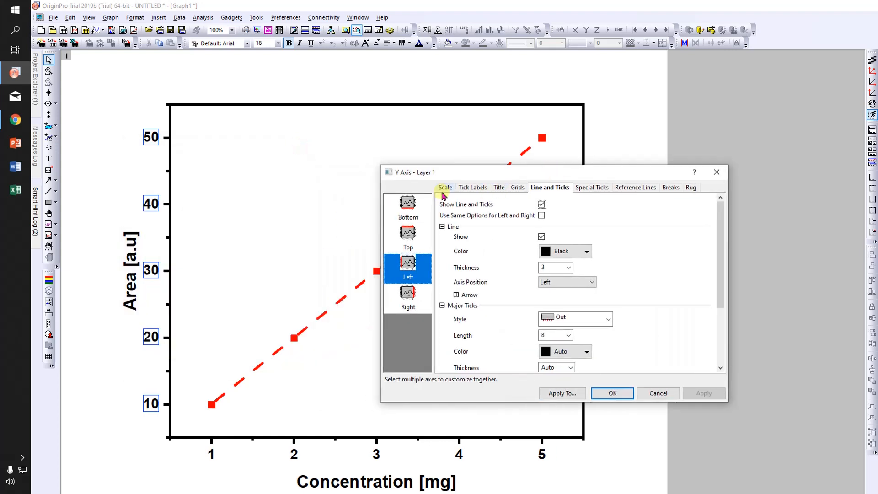
{"action": "left_click", "coordinate": [446, 187]}
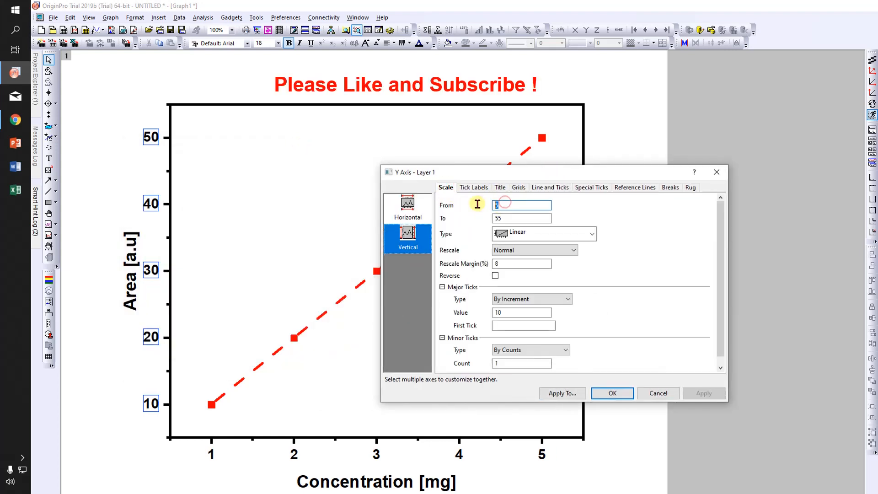
{"action": "left_click", "coordinate": [704, 394]}
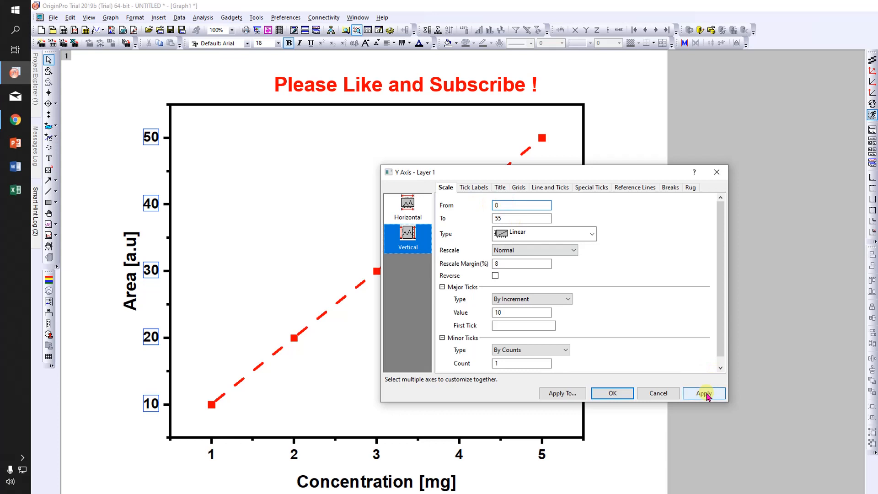
{"action": "left_click", "coordinate": [704, 394]}
{"action": "type", "text": "60"}
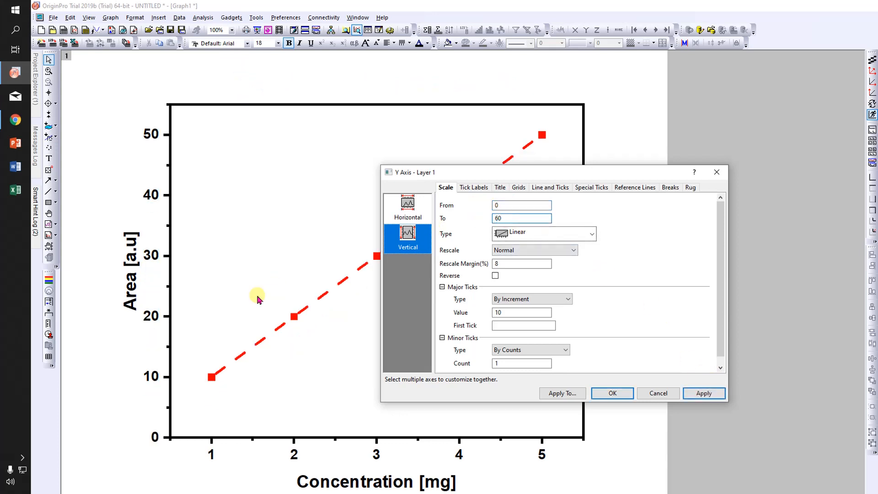
{"action": "left_click", "coordinate": [510, 313]}
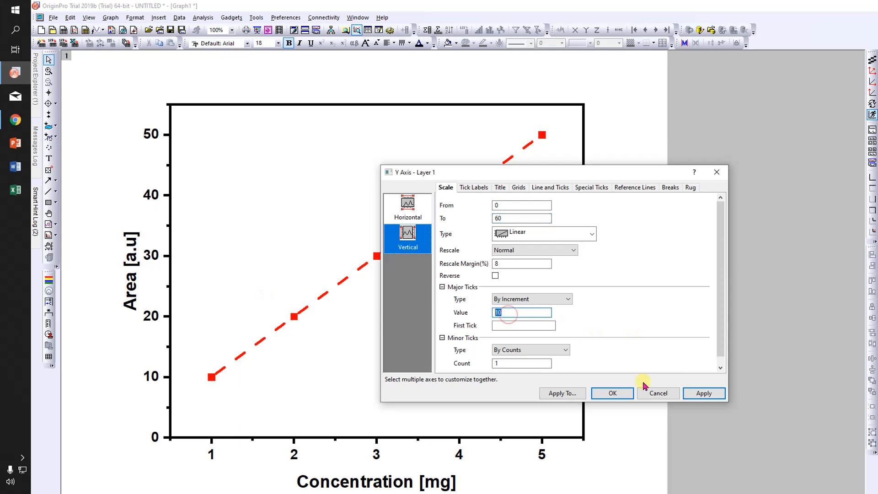
{"action": "left_click", "coordinate": [705, 393]}
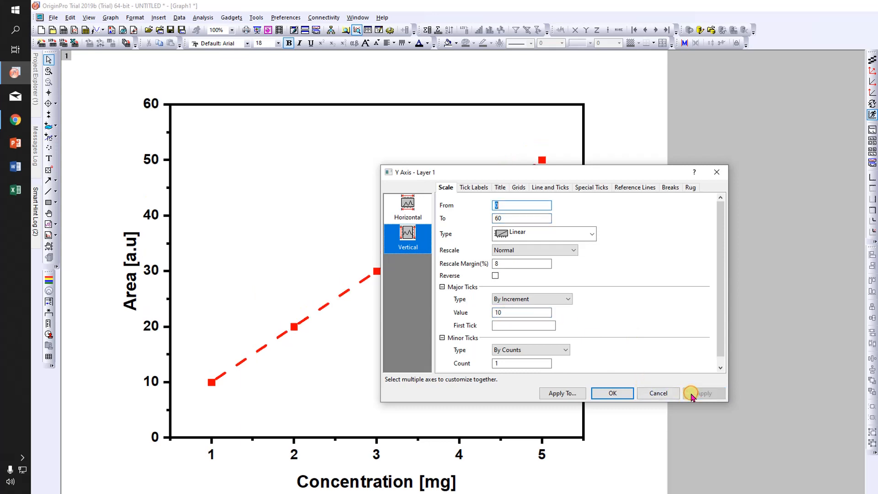
{"action": "left_click", "coordinate": [705, 394]}
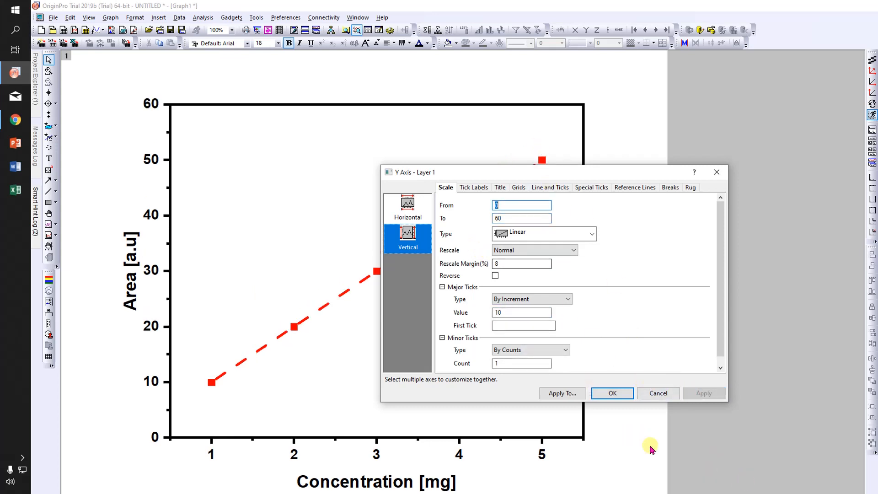
Set the horizontal Concentration axis scale to run from 0 to 6
{"action": "left_click", "coordinate": [613, 393]}
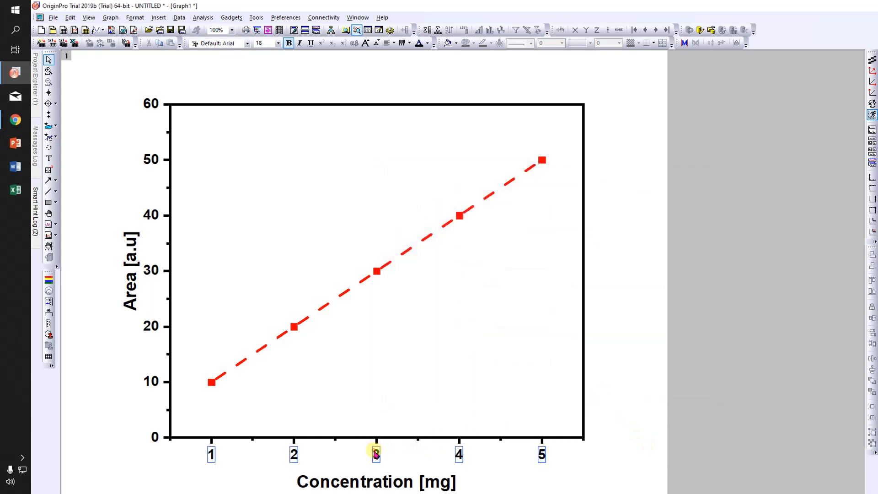
{"action": "right_click", "coordinate": [375, 453]}
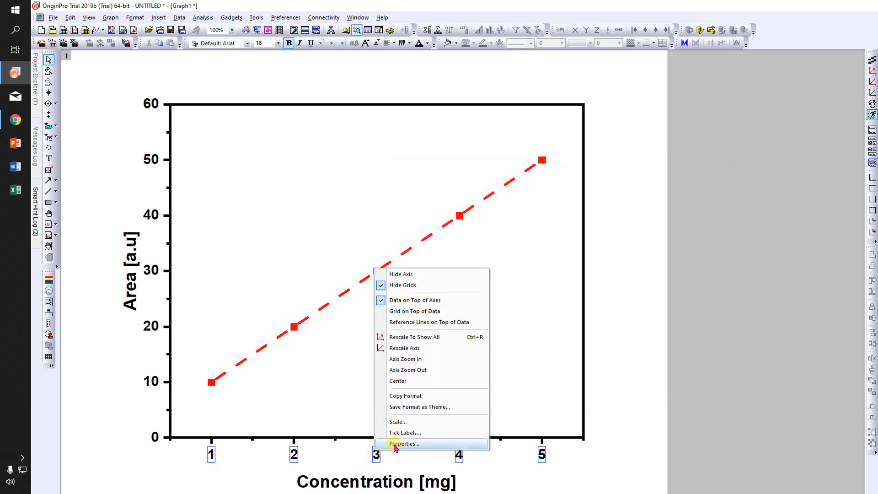
{"action": "left_click", "coordinate": [403, 443]}
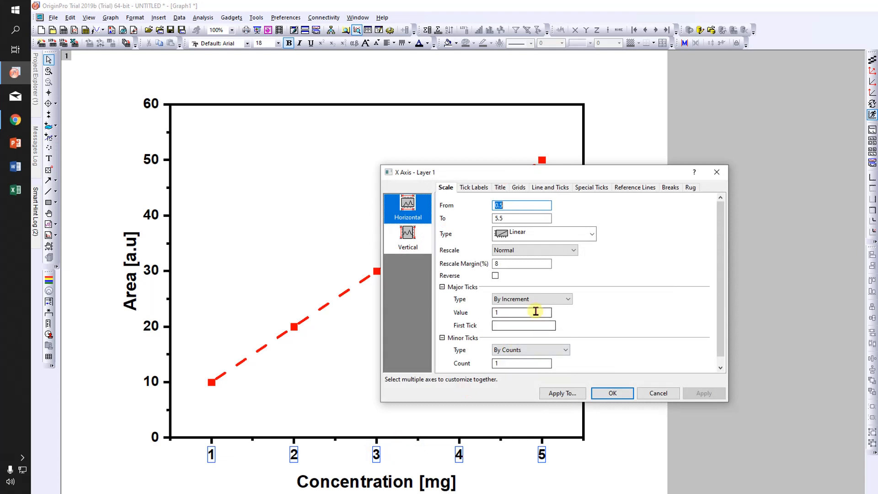
{"action": "type", "text": "0"}
{"action": "left_click", "coordinate": [521, 218]}
{"action": "type", "text": "6"}
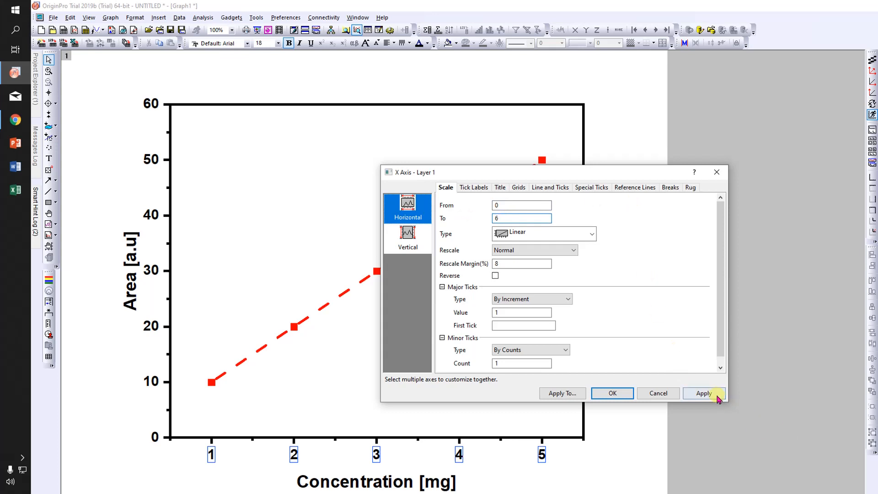
{"action": "left_click", "coordinate": [705, 393]}
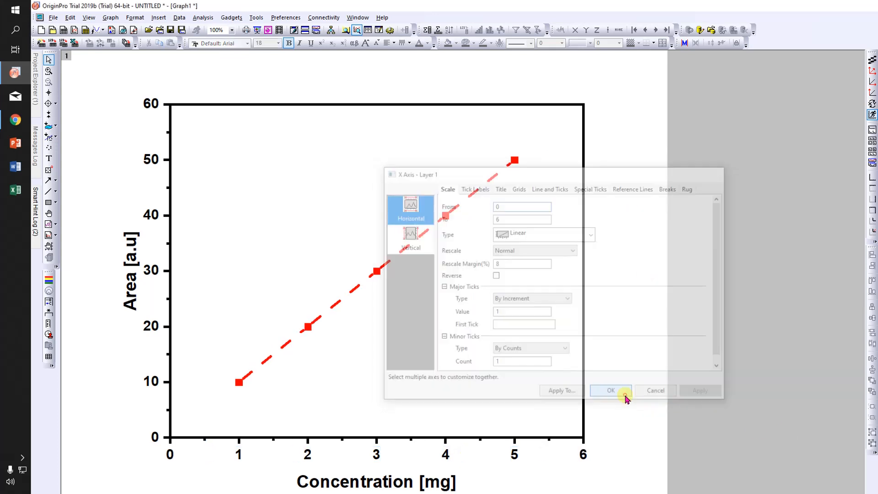
{"action": "left_click", "coordinate": [611, 391]}
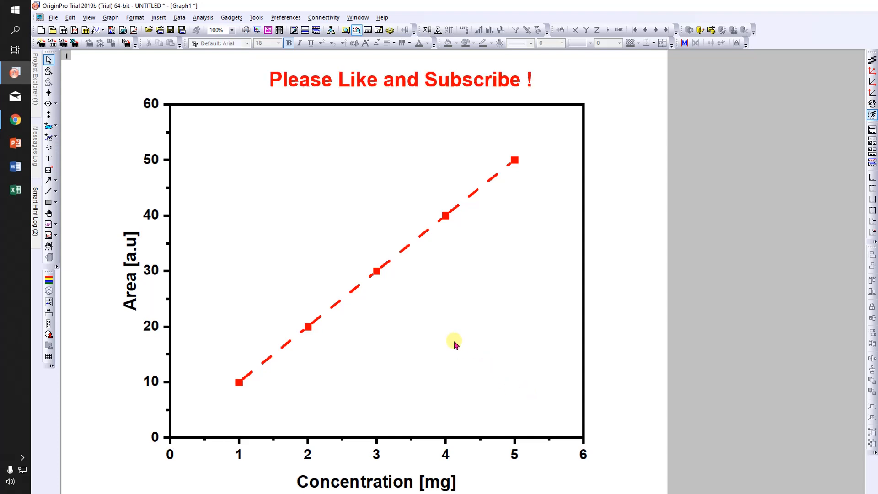
Save the layer's format as theme 'Theme for paper' with Set as System Theme ticked
{"action": "left_click", "coordinate": [455, 344]}
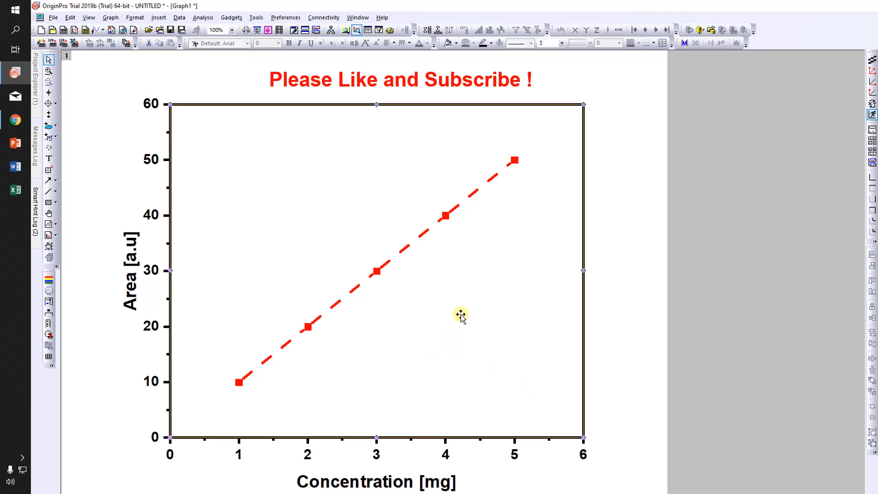
{"action": "right_click", "coordinate": [459, 314]}
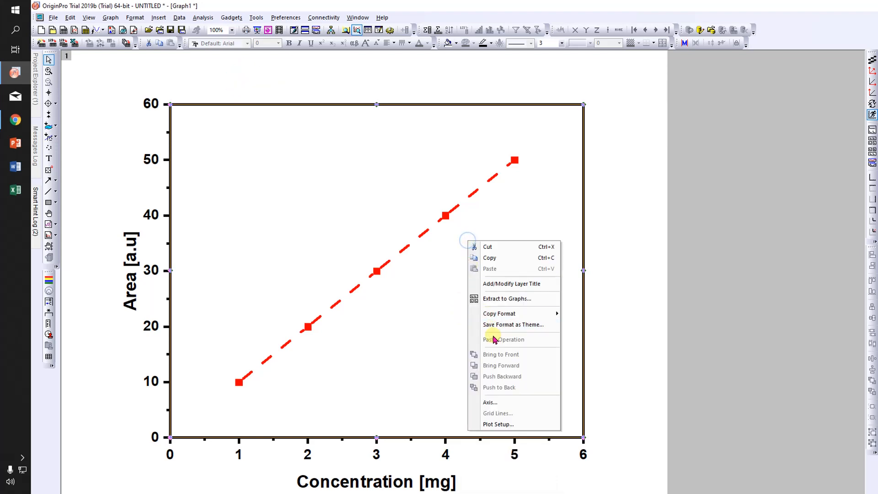
{"action": "mouse_move", "coordinate": [505, 328]}
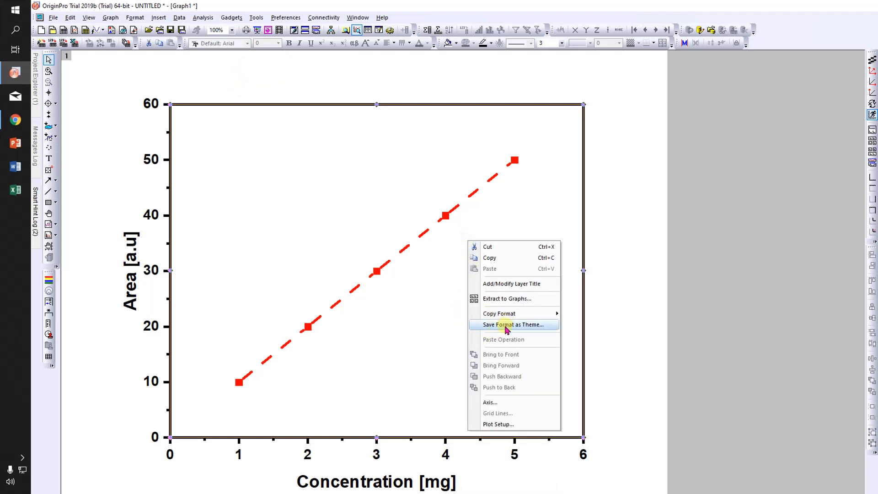
{"action": "left_click", "coordinate": [512, 324]}
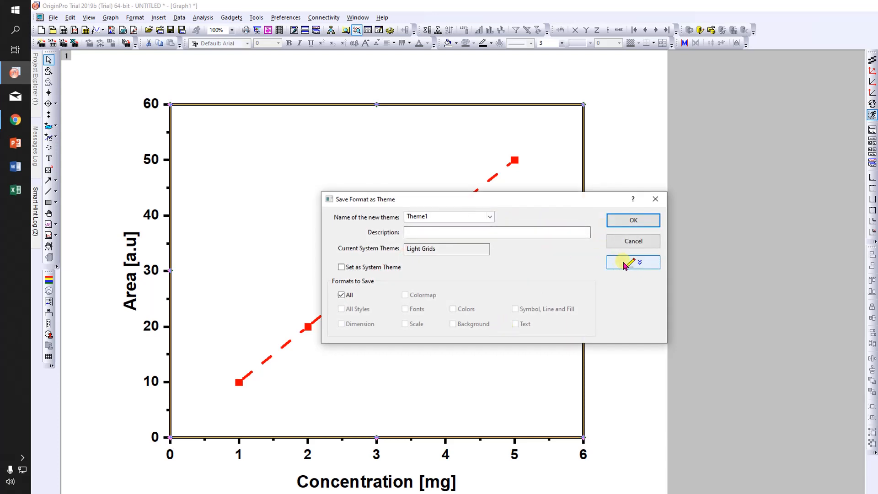
{"action": "left_click", "coordinate": [633, 261]}
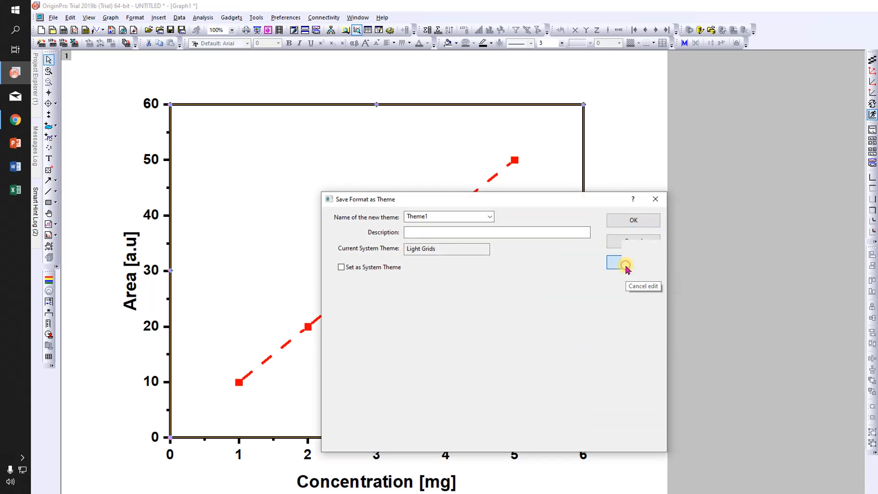
{"action": "left_click", "coordinate": [633, 261]}
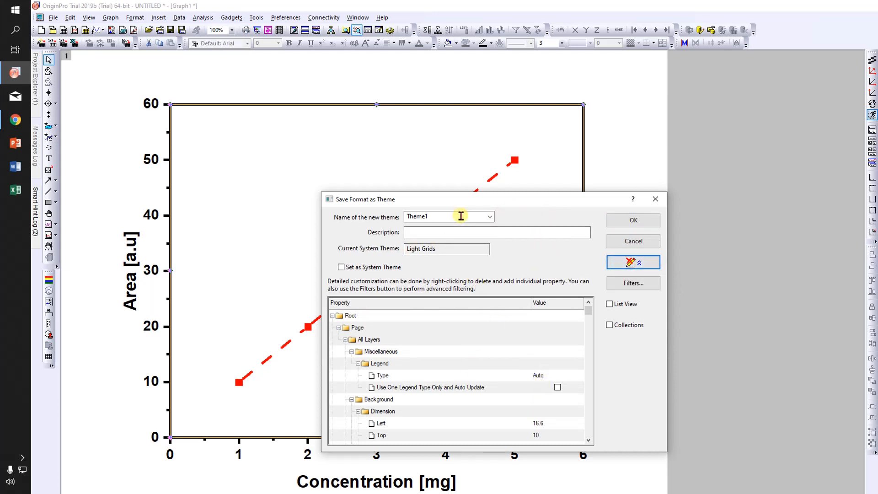
{"action": "mouse_move", "coordinate": [474, 216]}
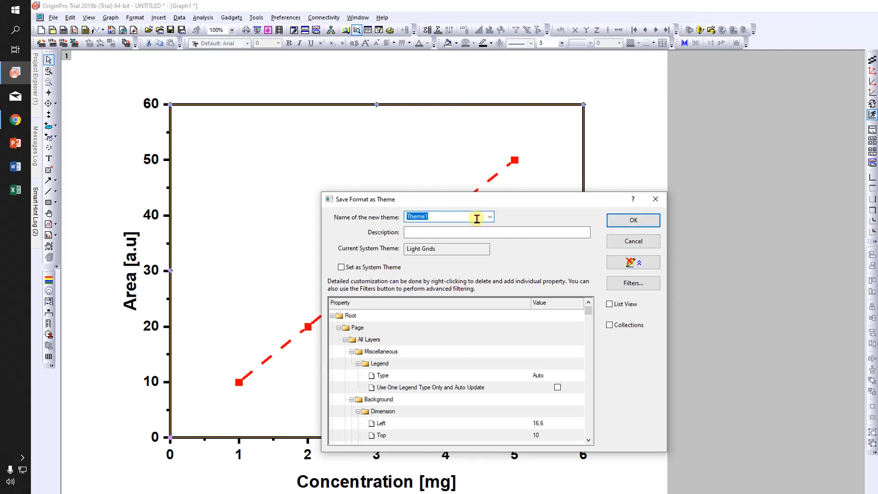
{"action": "type", "text": "The"}
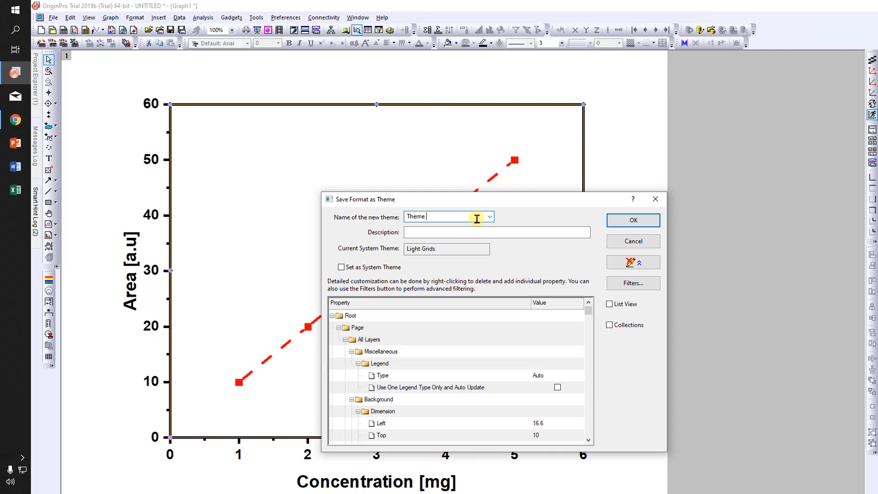
{"action": "type", "text": "for paper"}
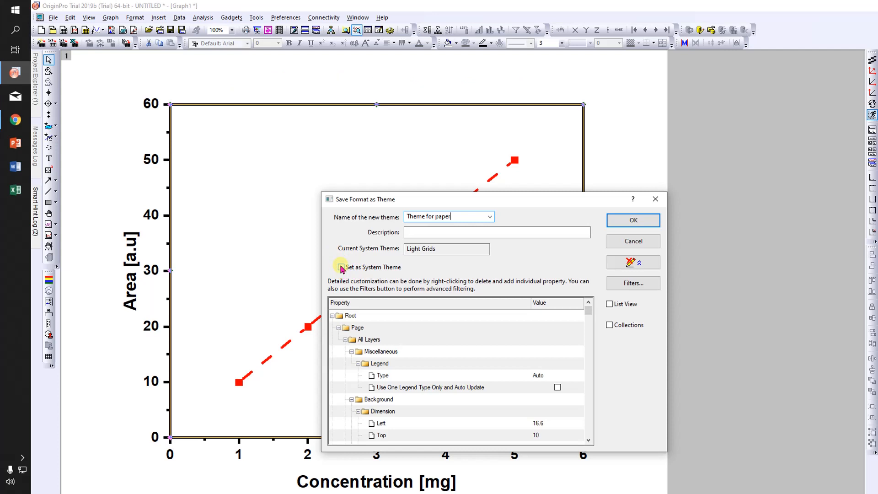
{"action": "left_click", "coordinate": [341, 267]}
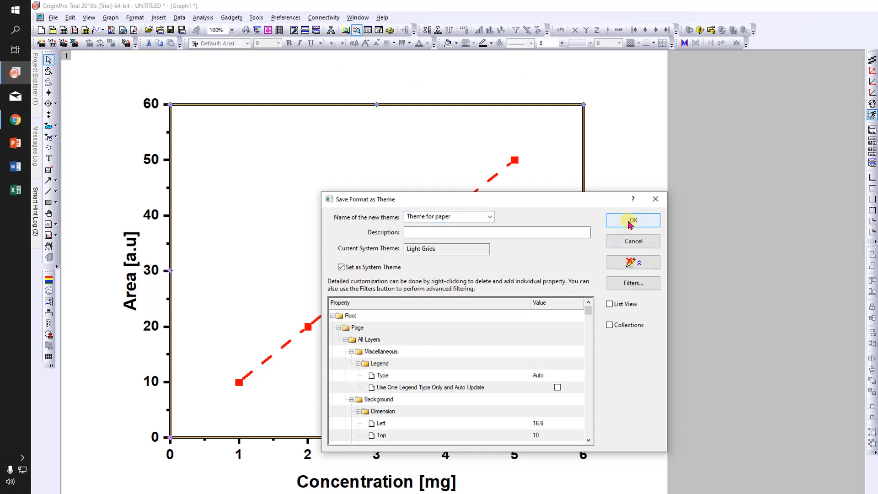
{"action": "left_click", "coordinate": [632, 219]}
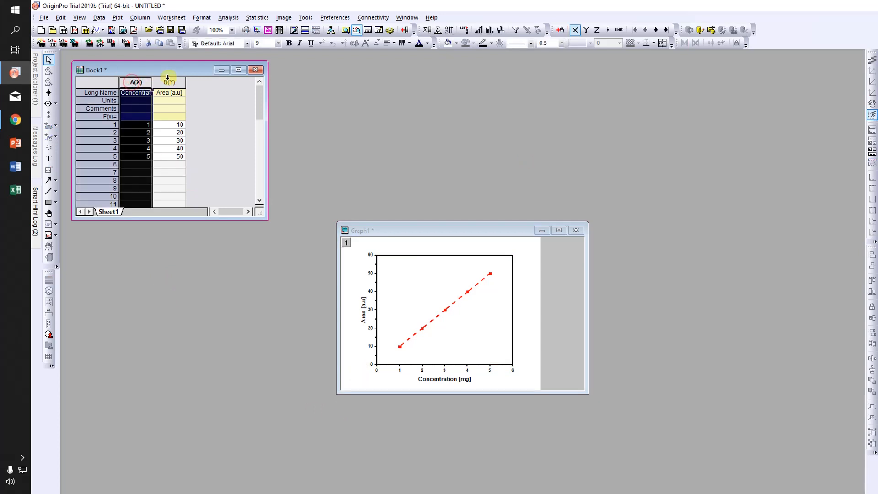
Select the Area worksheet column to plot a new graph that inherits the saved theme
{"action": "left_click", "coordinate": [168, 83]}
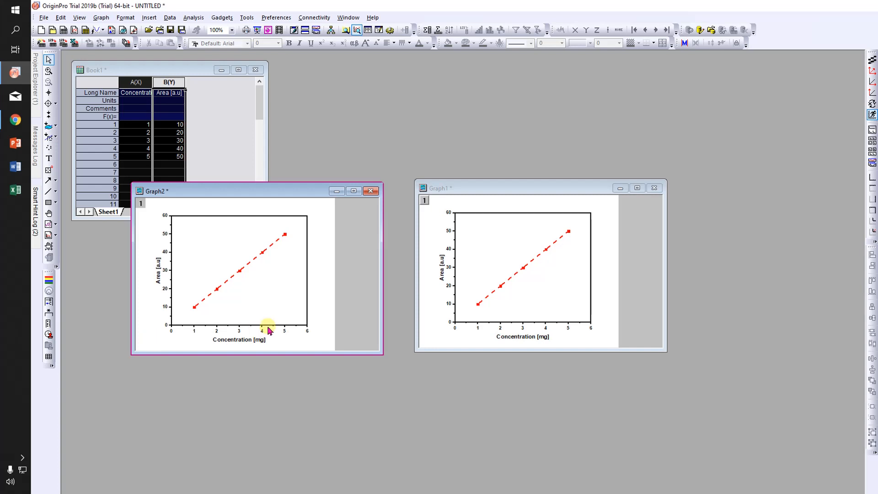
{"action": "mouse_move", "coordinate": [285, 350]}
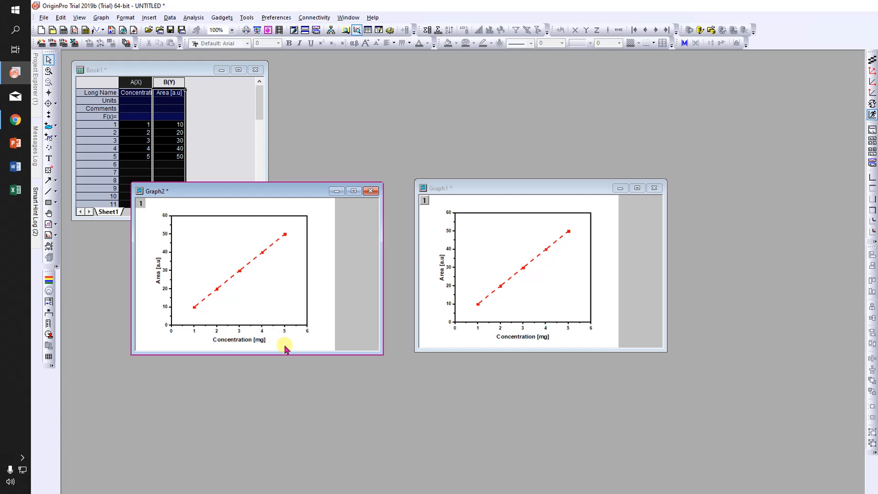